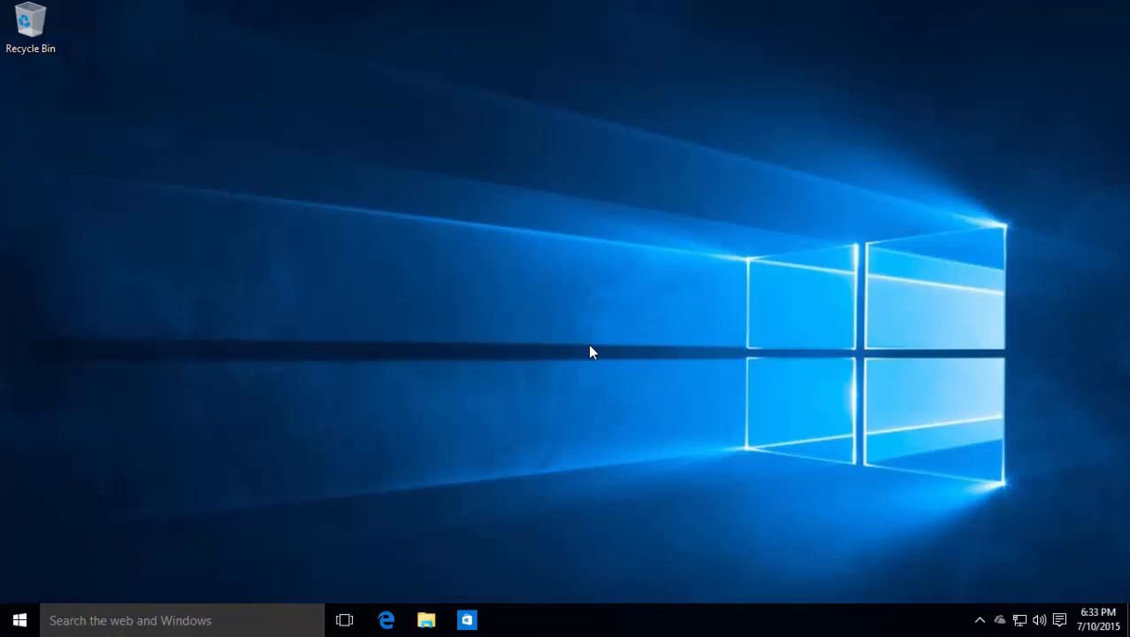
- Peek at the Start menu, then run winver to view and dismiss the About Windows dialog
{"action": "left_click", "coordinate": [19, 619]}
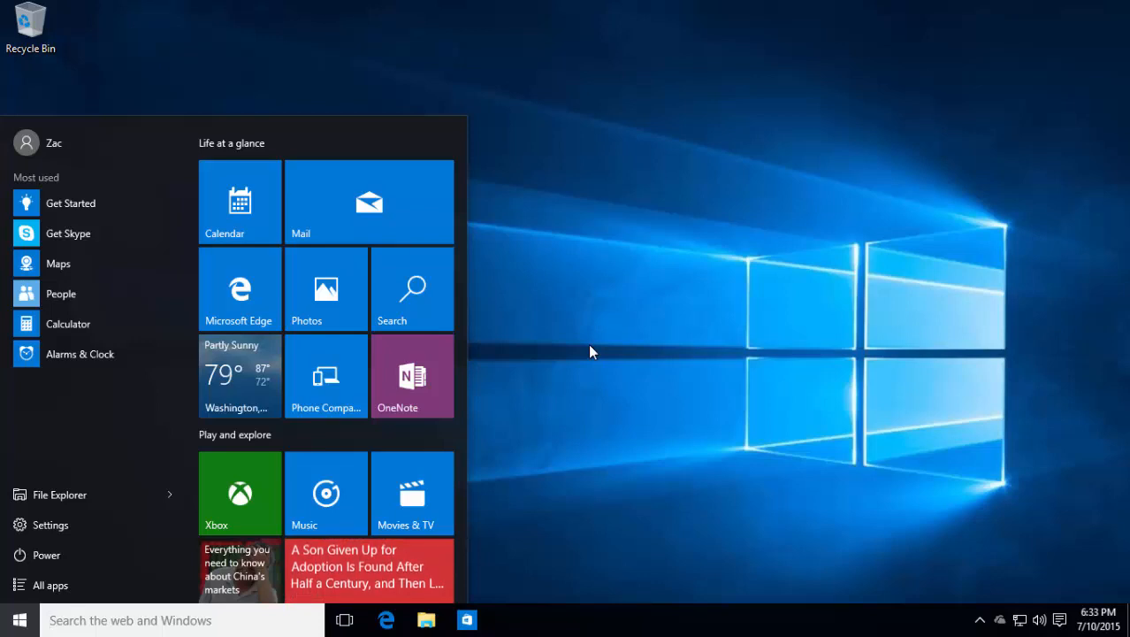
{"action": "left_click", "coordinate": [20, 619]}
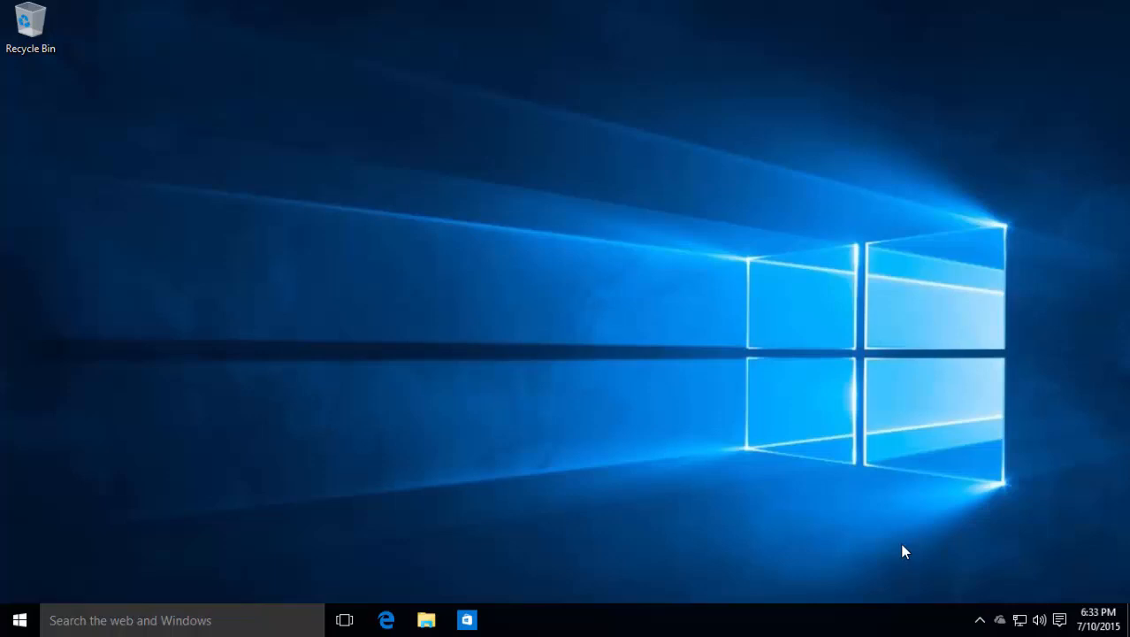
{"action": "mouse_move", "coordinate": [898, 558]}
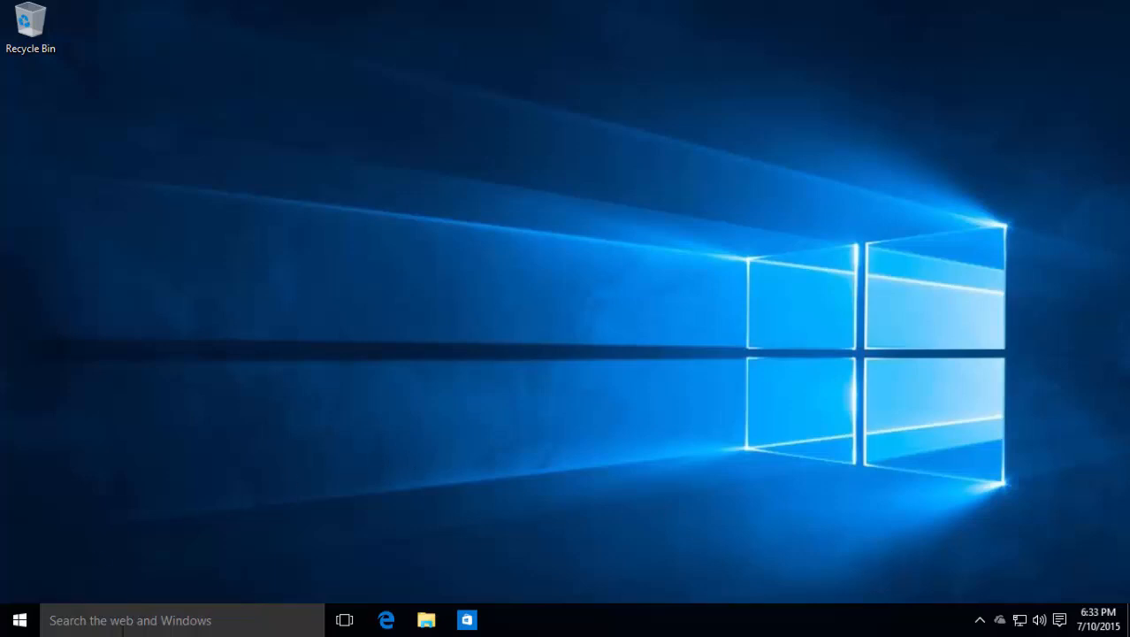
{"action": "type", "text": "win"}
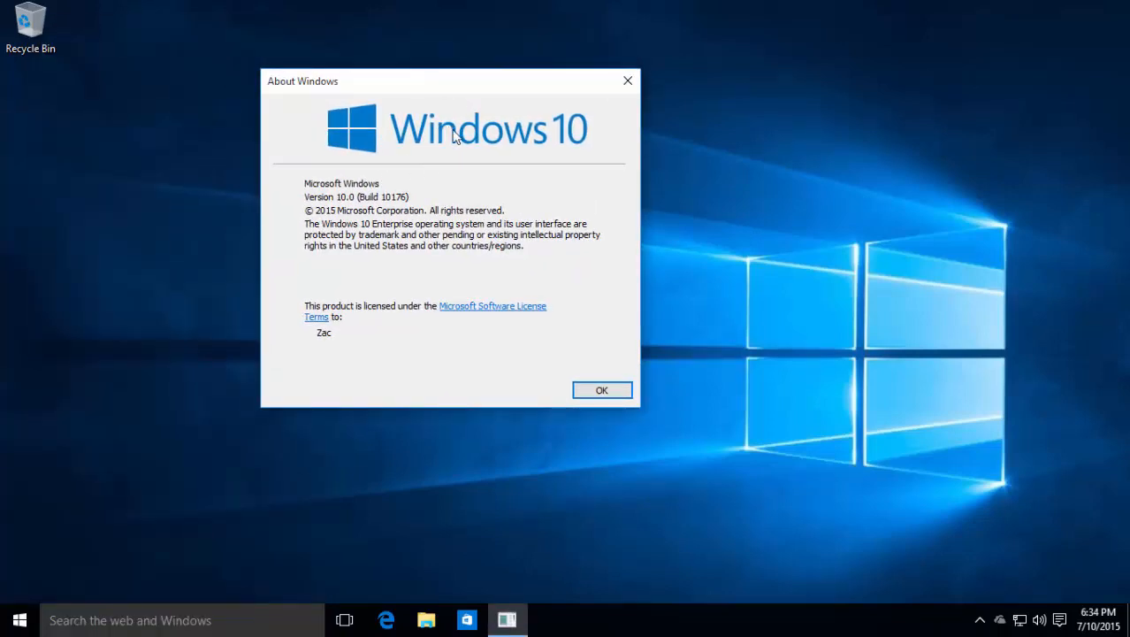
{"action": "mouse_move", "coordinate": [516, 430]}
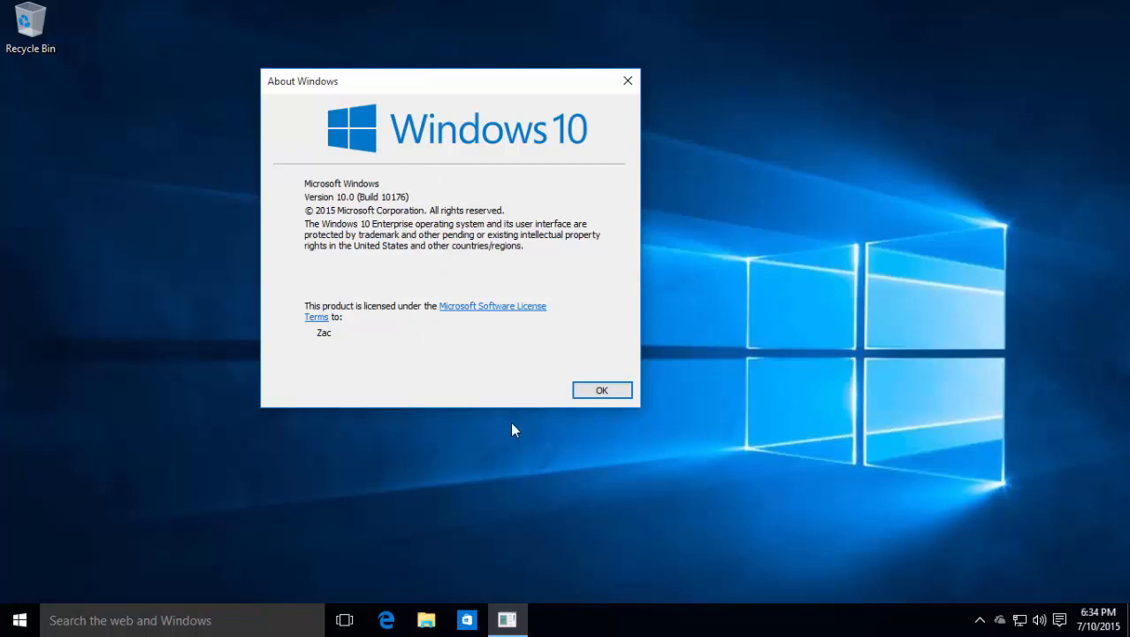
{"action": "mouse_move", "coordinate": [452, 400]}
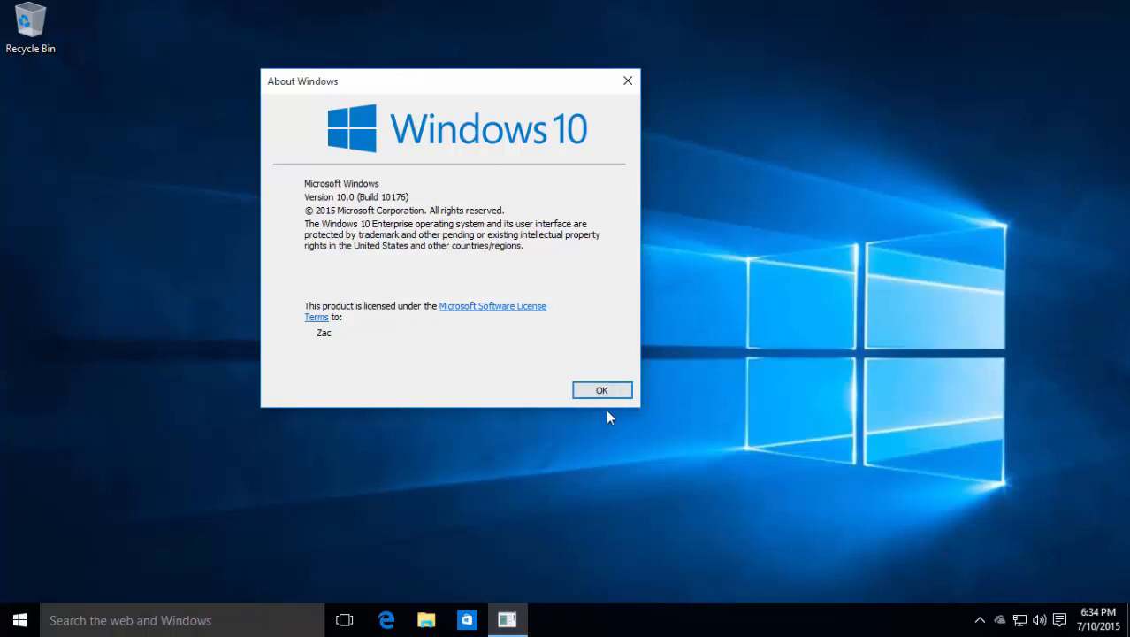
{"action": "left_click", "coordinate": [601, 391]}
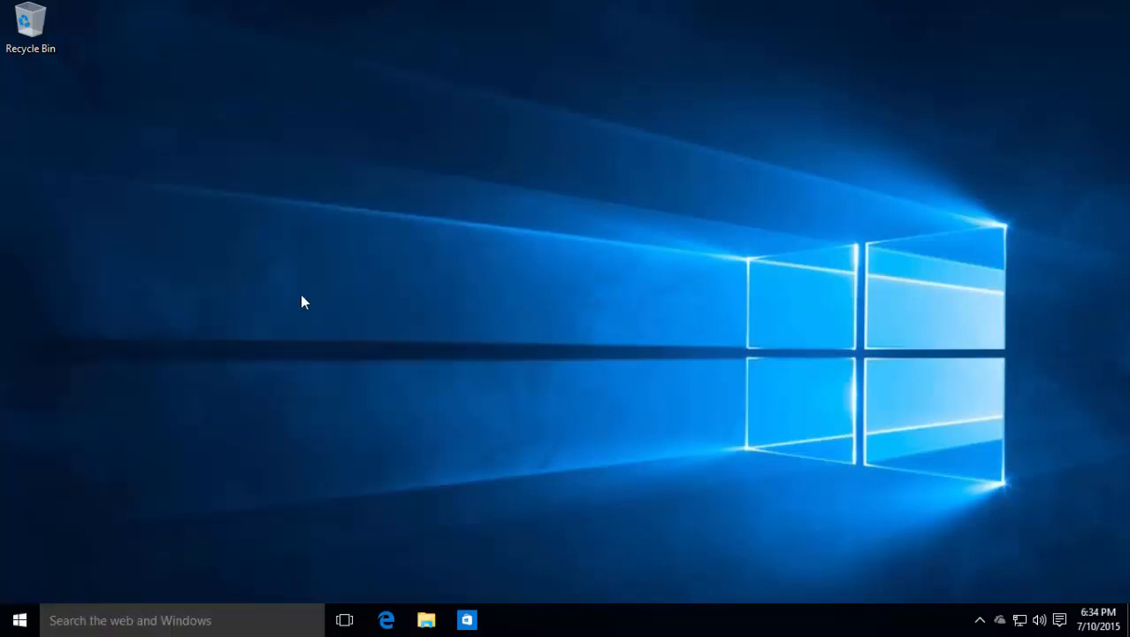
- From File Explorer's This PC view, bring up the System properties page
{"action": "left_click", "coordinate": [424, 619]}
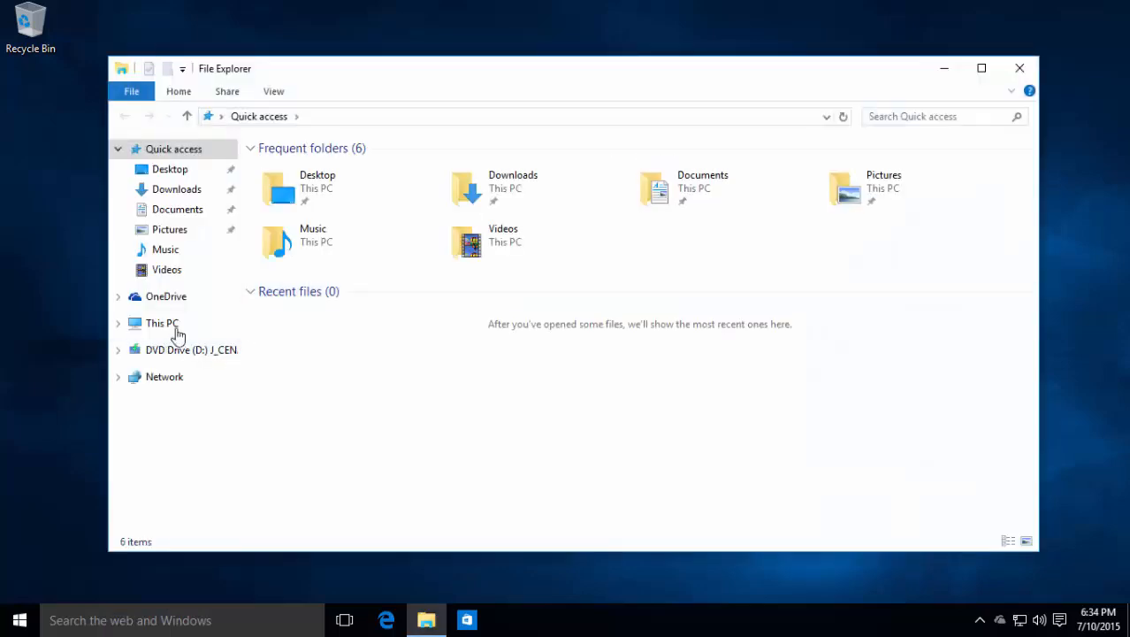
{"action": "left_click", "coordinate": [163, 322]}
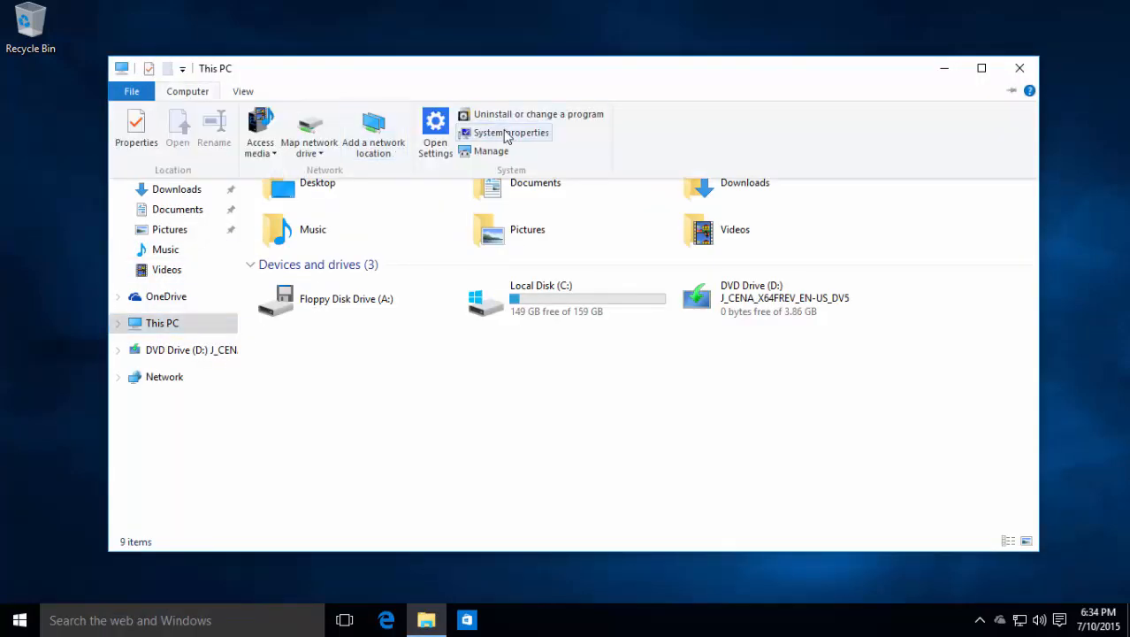
{"action": "left_click", "coordinate": [511, 130]}
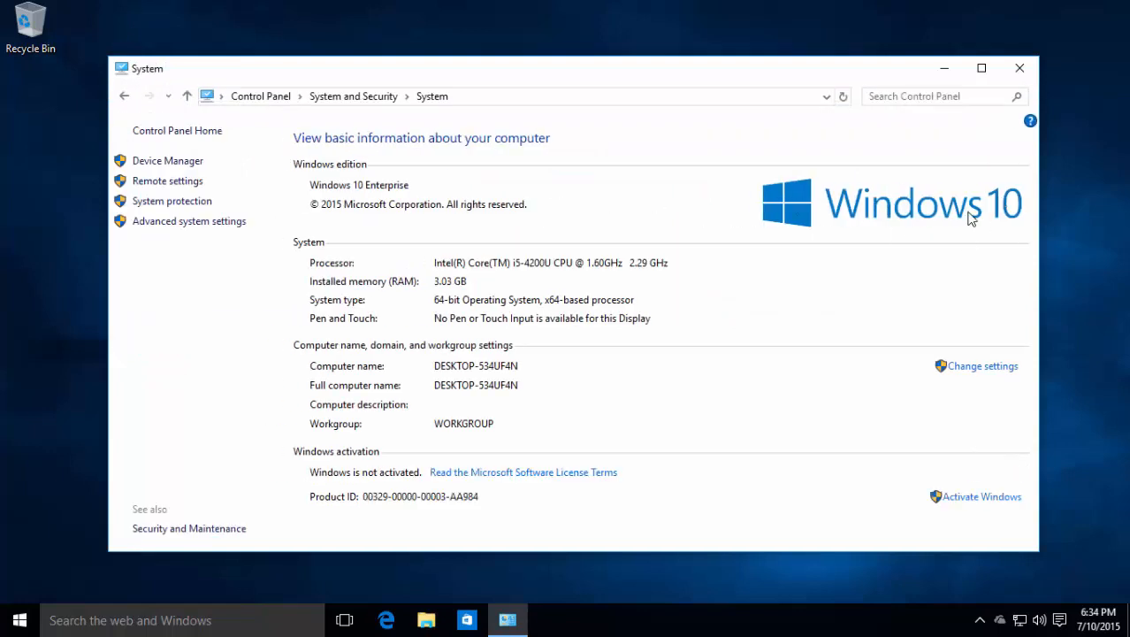
{"action": "mouse_move", "coordinate": [371, 230]}
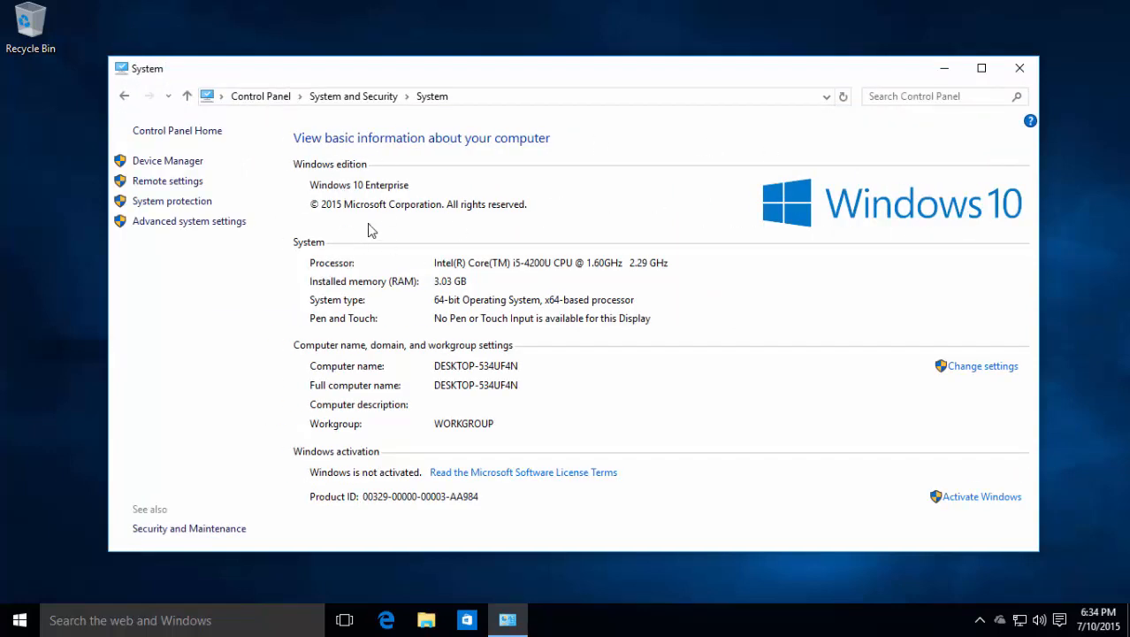
- Close the System window and scroll through Start's full alphabetical app list
{"action": "left_click", "coordinate": [1018, 67]}
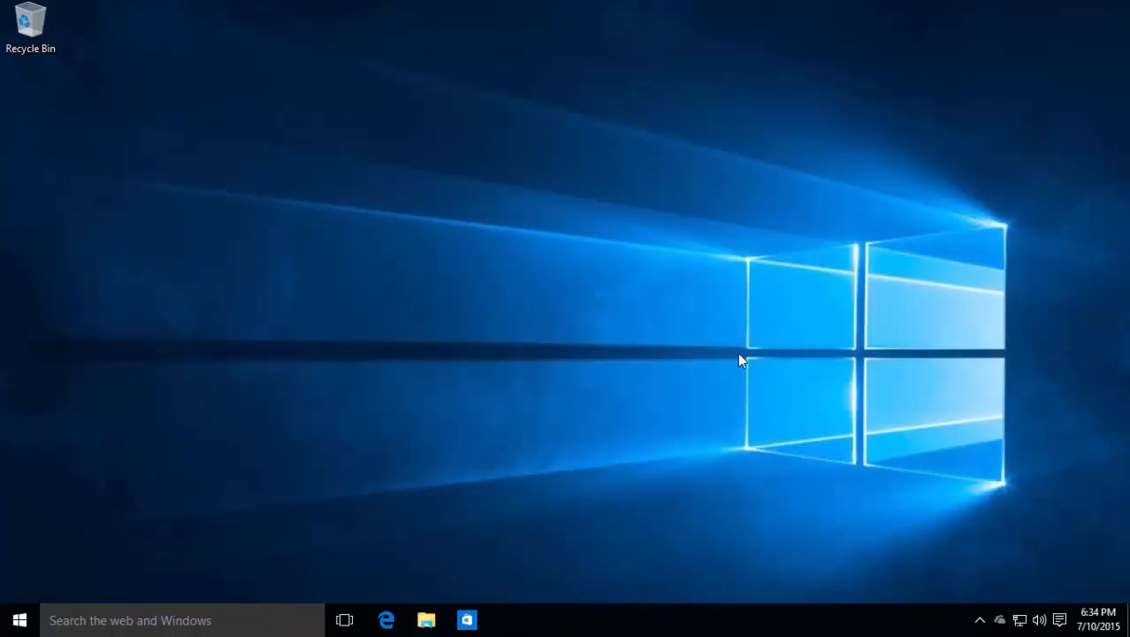
{"action": "left_click", "coordinate": [19, 619]}
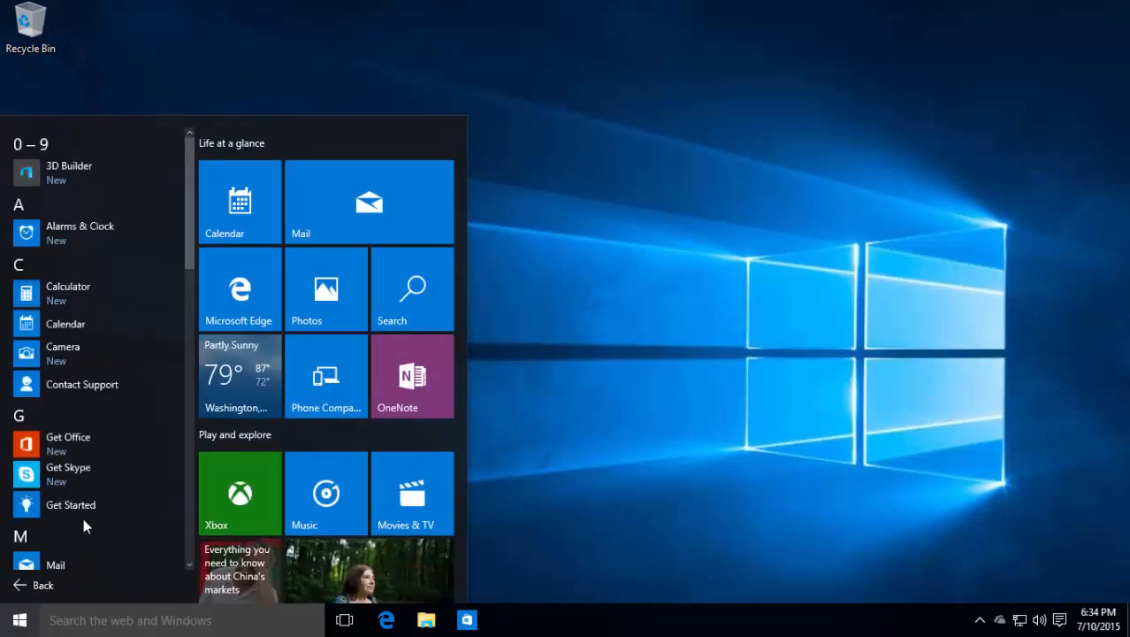
{"action": "scroll", "scroll_direction": "down", "scroll_amount": 3}
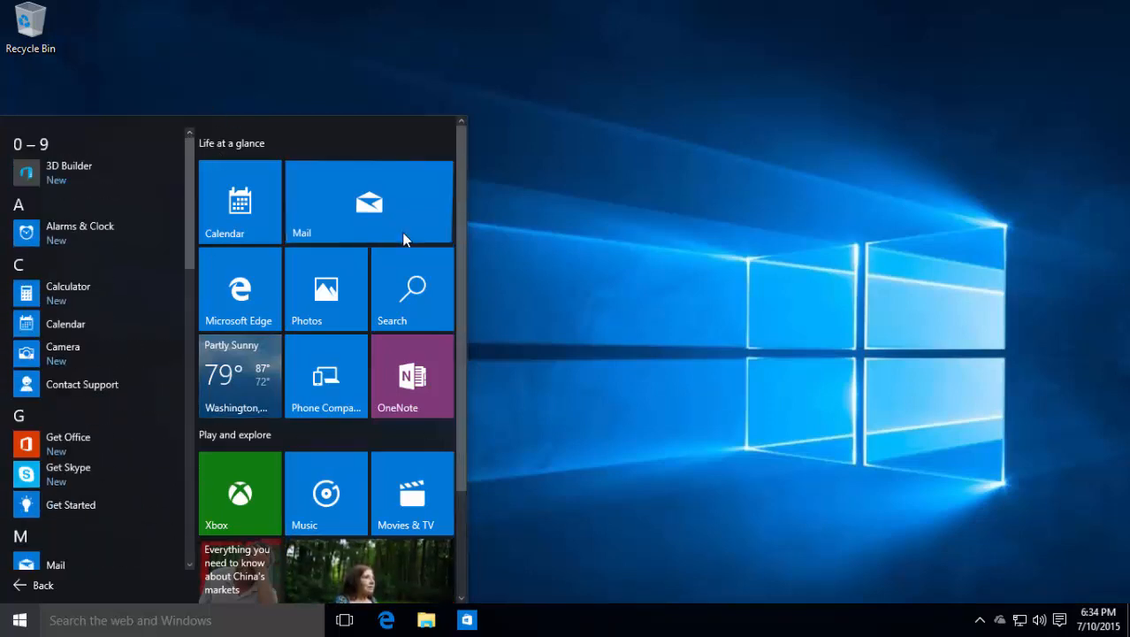
- Launch Mail from its Start tile, view the Welcome screen, then close it
{"action": "left_click", "coordinate": [368, 202]}
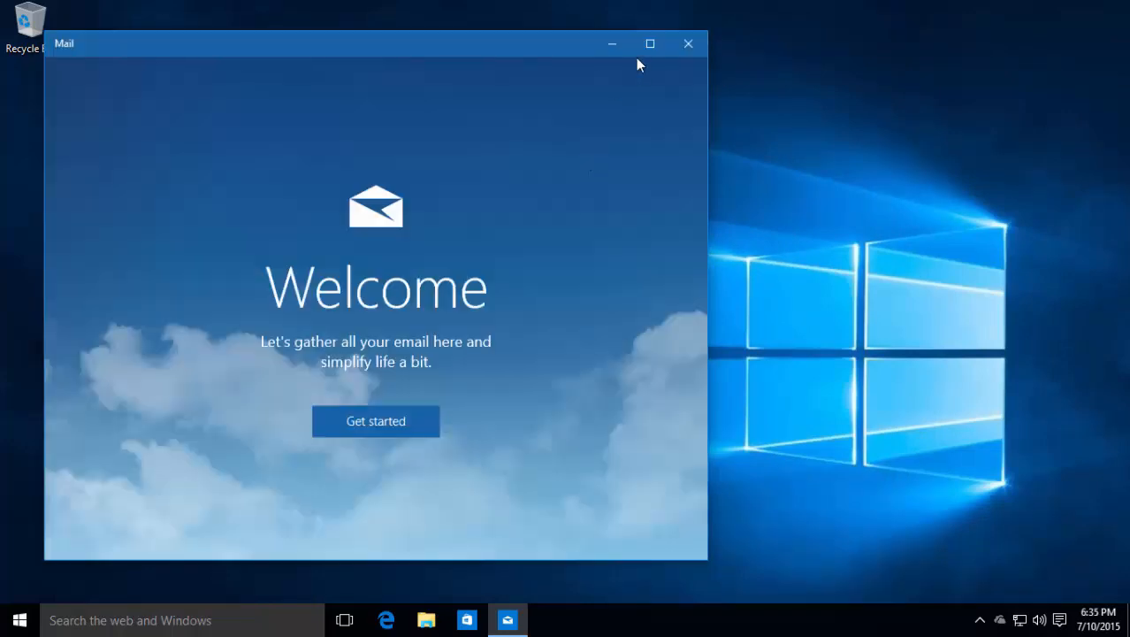
{"action": "left_click", "coordinate": [688, 43]}
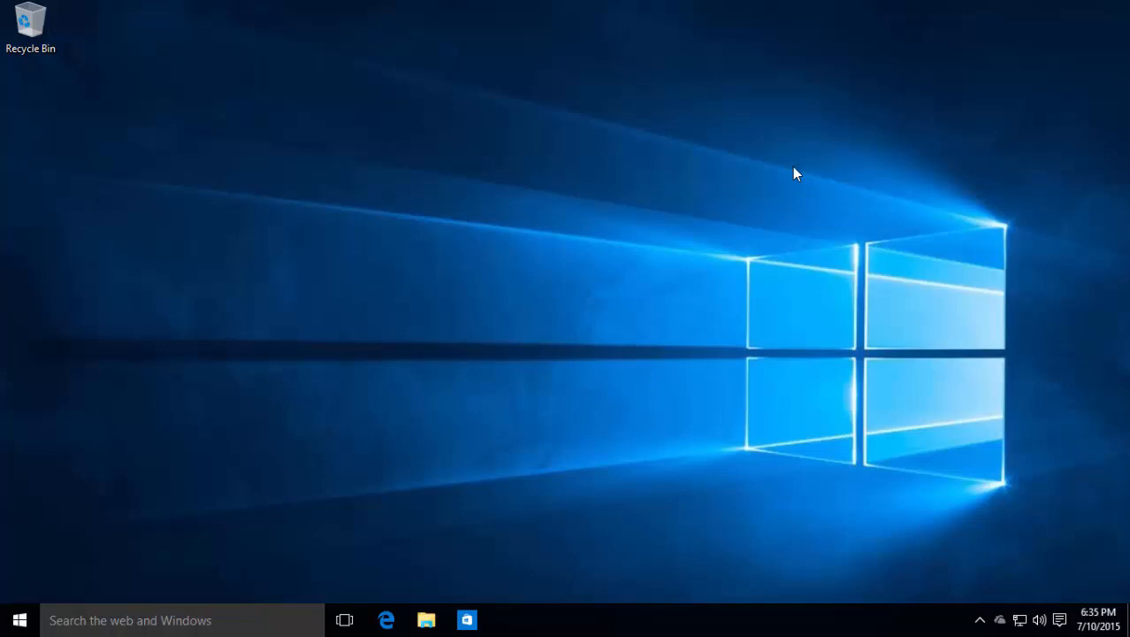
{"action": "mouse_move", "coordinate": [502, 255]}
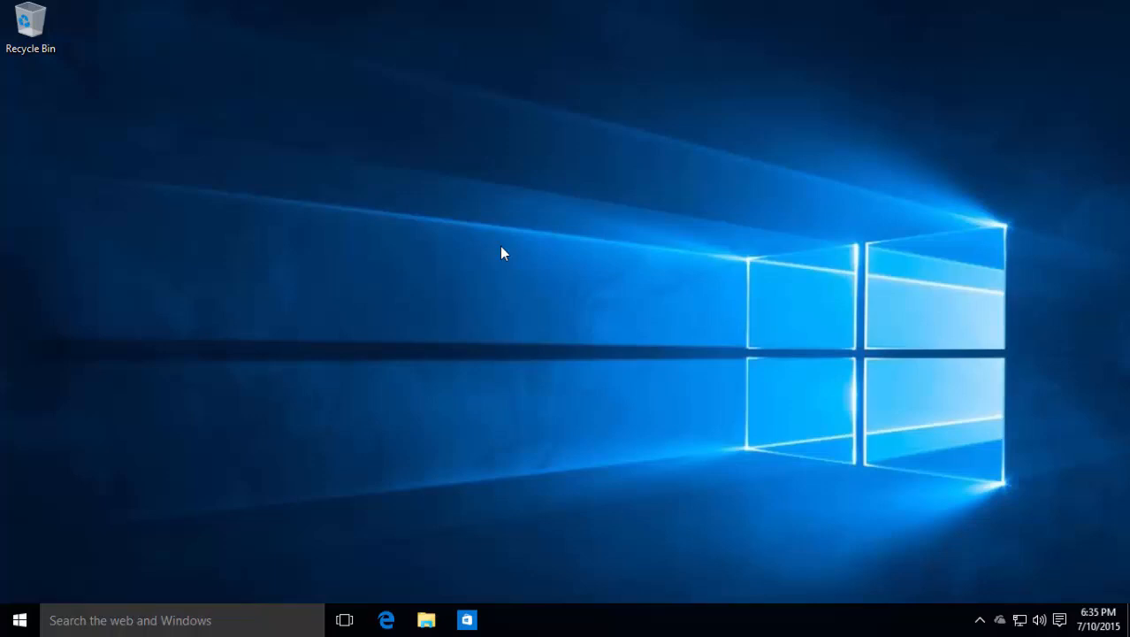
{"action": "mouse_move", "coordinate": [17, 619]}
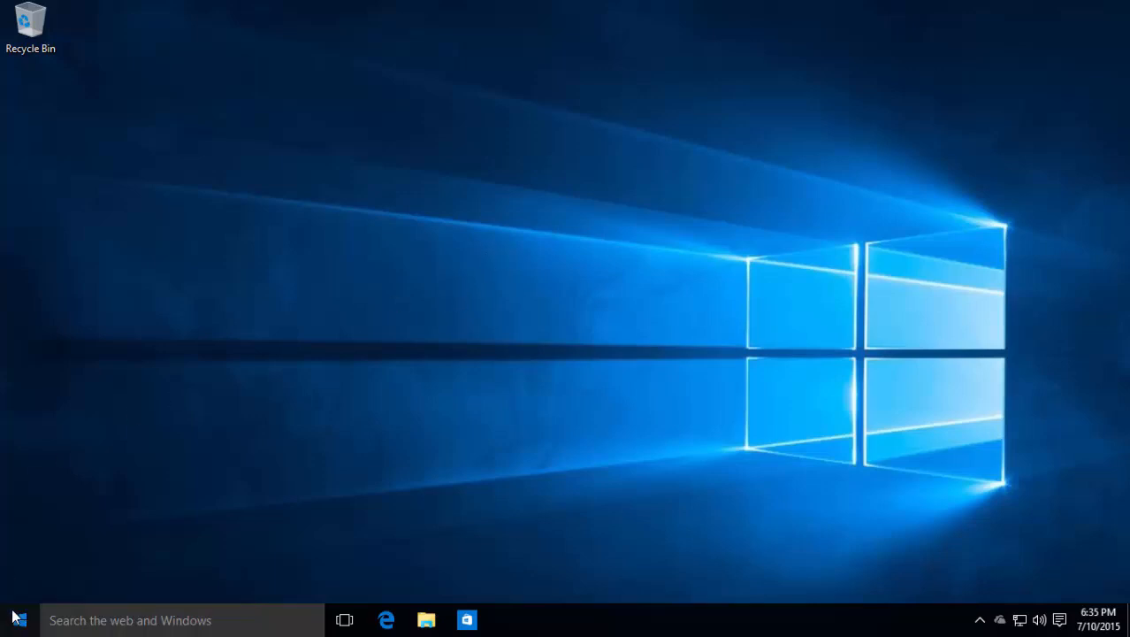
- Reopen the Start menu showing the app list and live tiles
{"action": "left_click", "coordinate": [16, 619]}
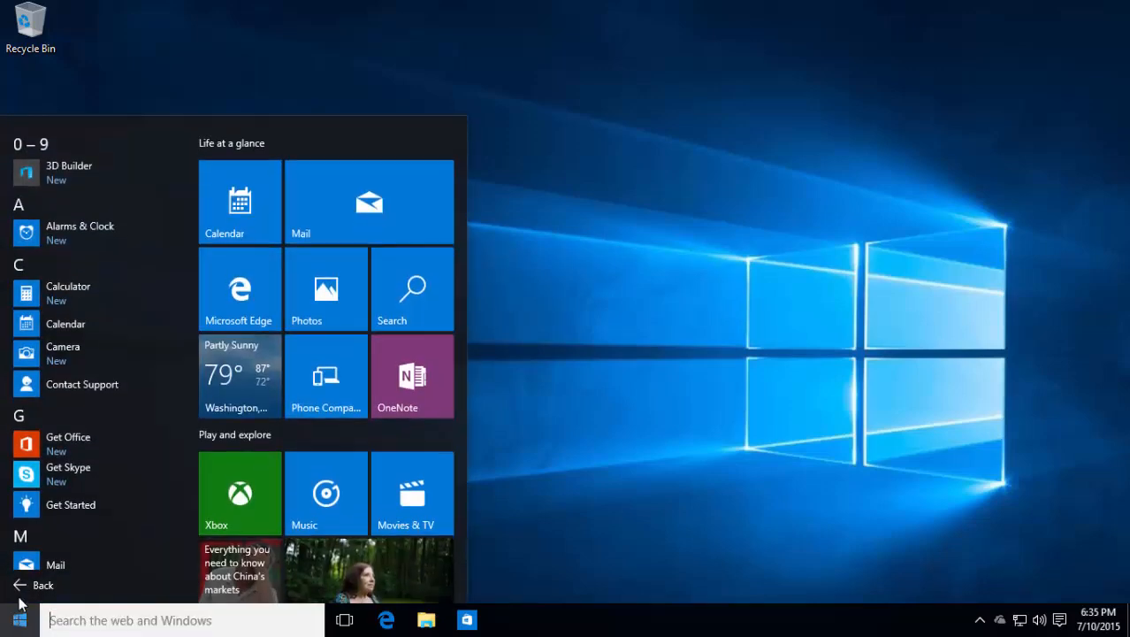